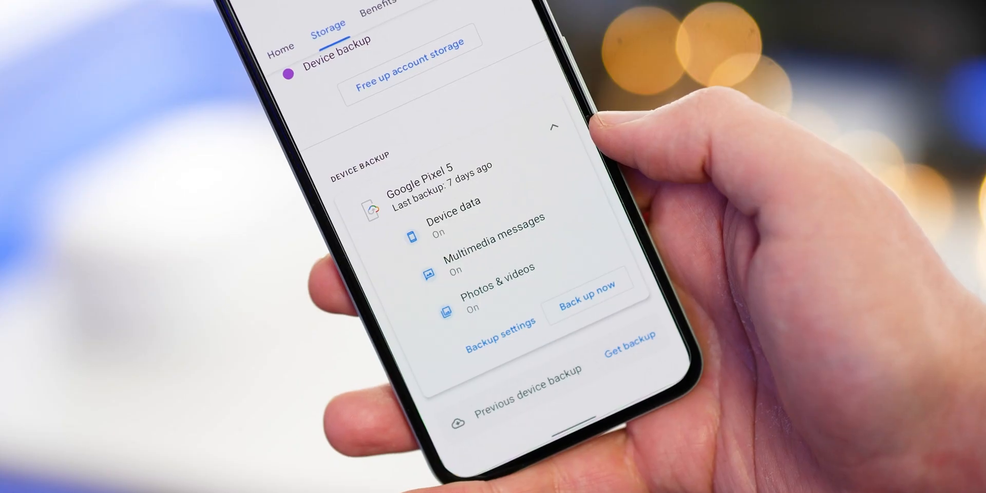
- Open the SDK Platform-Tools release notes page at its Downloads section
click(585, 288)
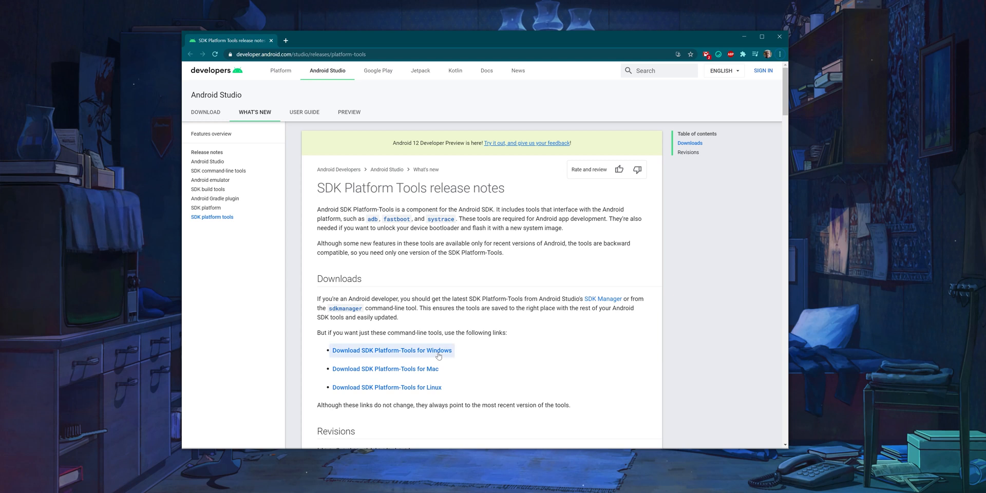
- Download platform-tools_r31.0.0-windows.zip and save it to the Desktop
click(392, 350)
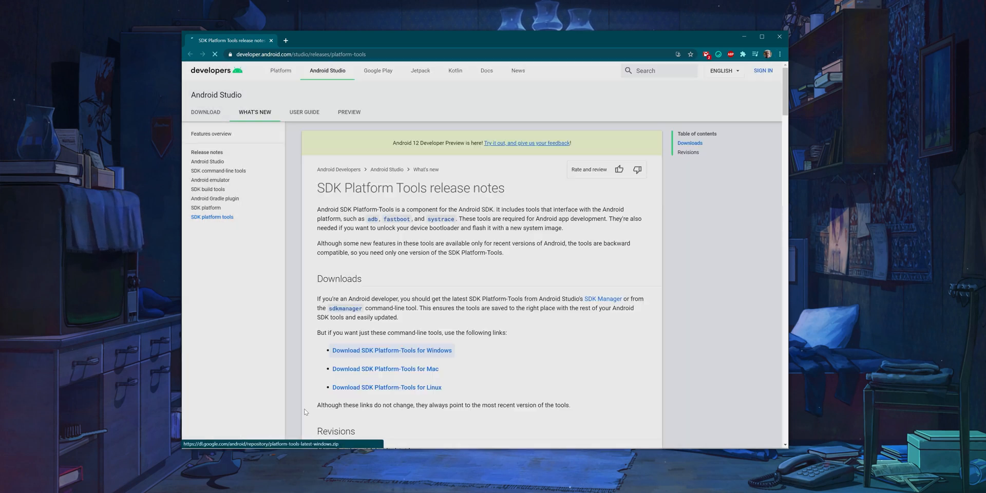
click(392, 350)
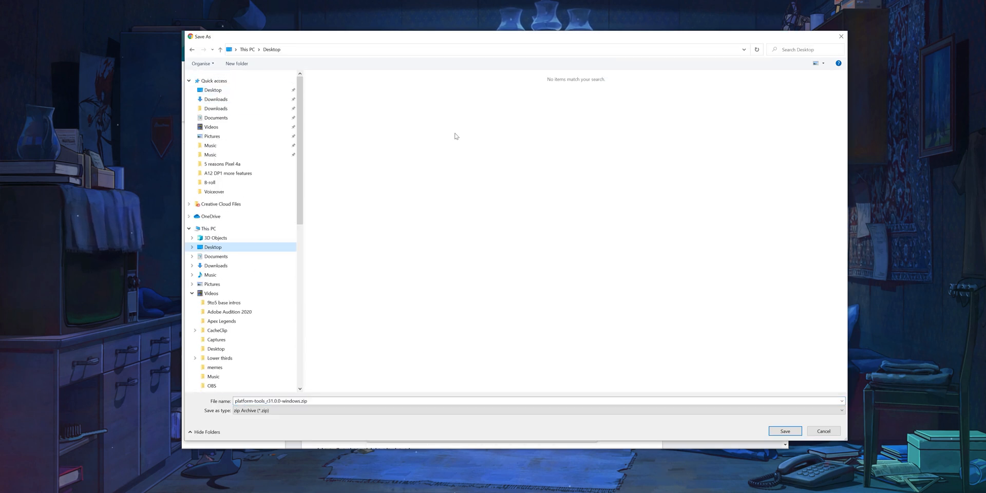
click(784, 431)
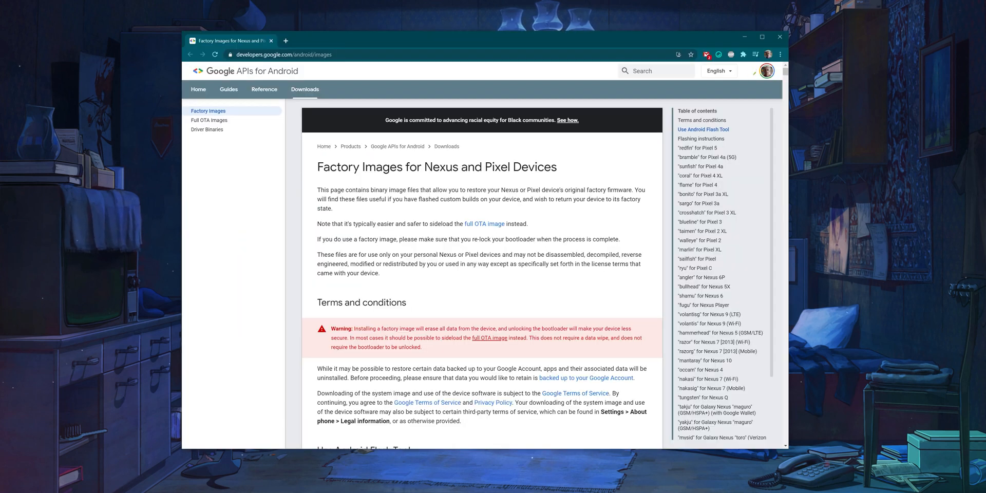
- Jump to the "redfin" Pixel 5 factory images and scroll its version list
click(695, 166)
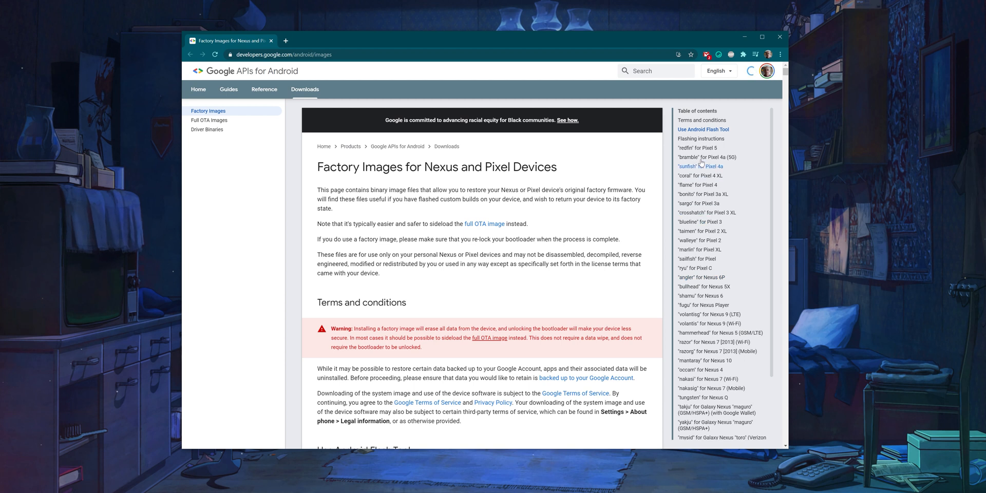
click(697, 148)
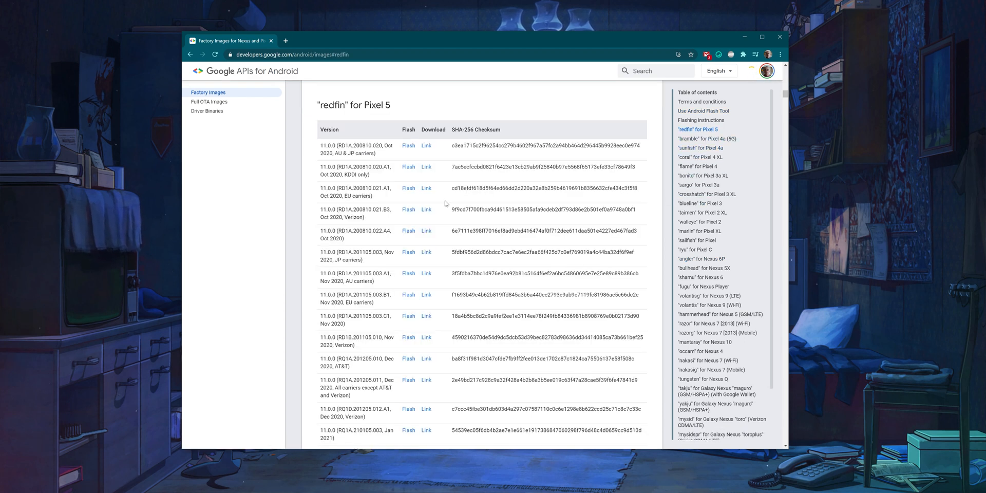
scroll(down, 3)
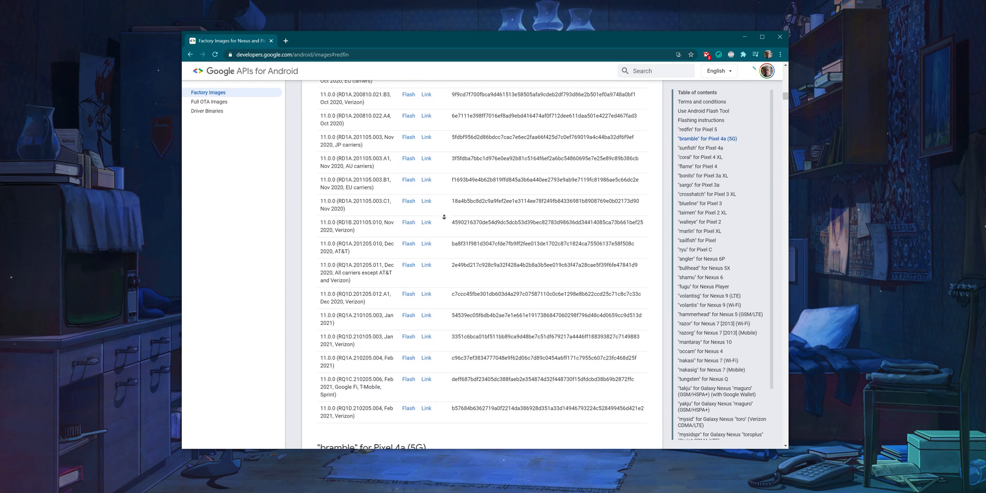